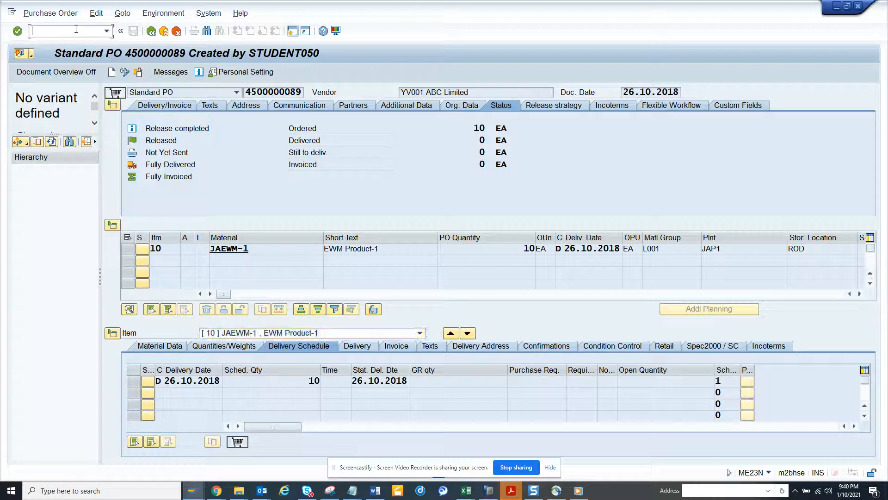
pyautogui.write('/nm')
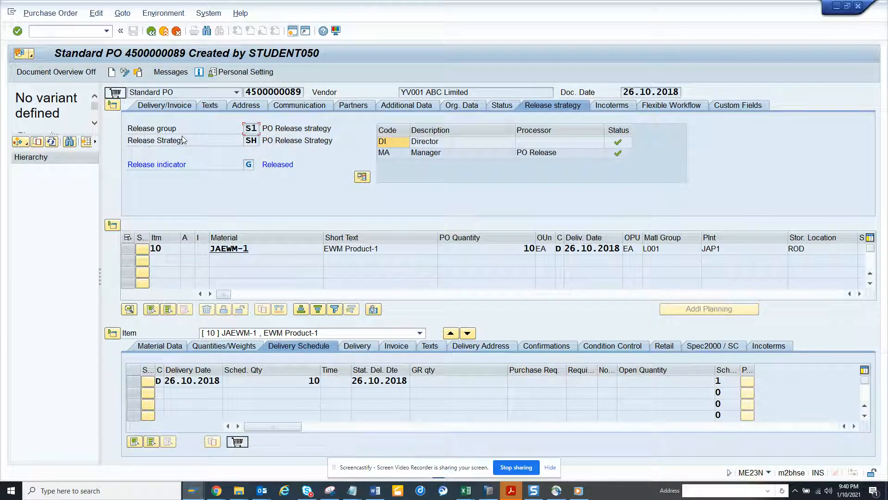
pyautogui.moveTo(386, 338)
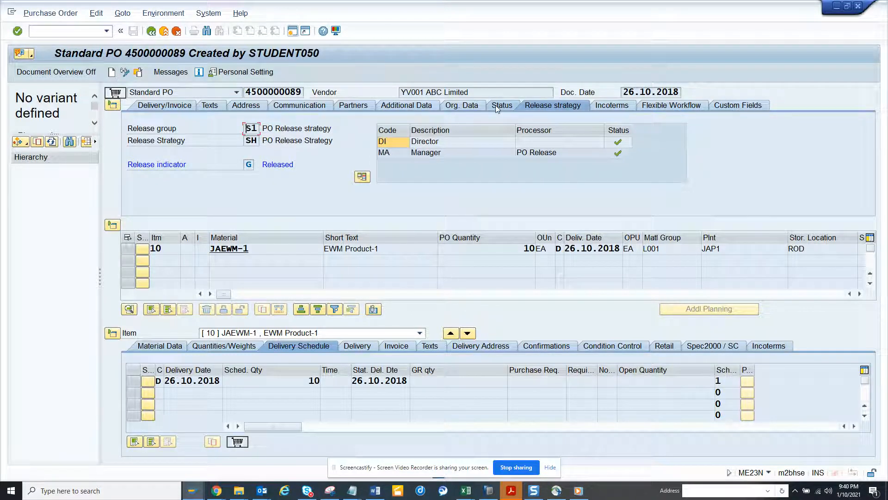
pyautogui.click(501, 105)
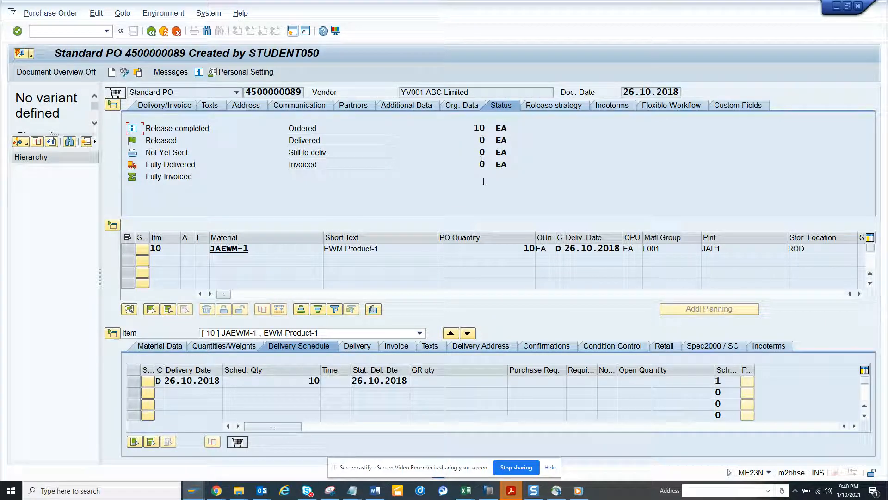
pyautogui.moveTo(377, 120)
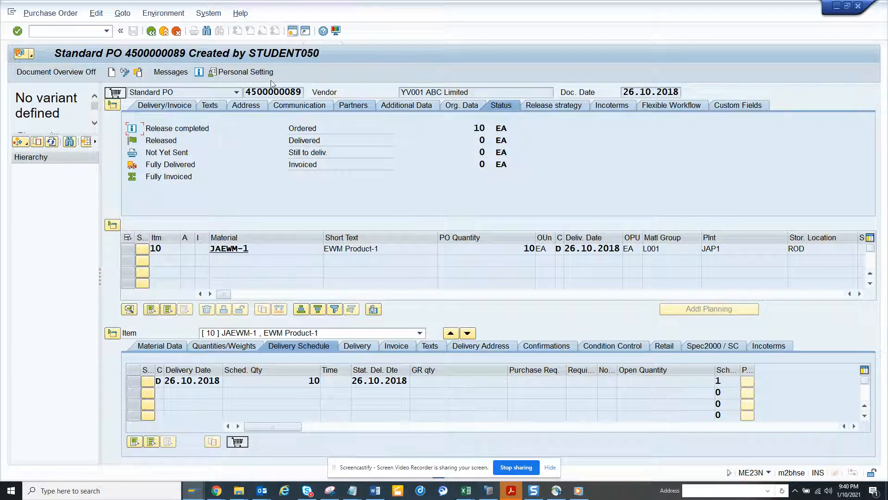
pyautogui.click(274, 92)
pyautogui.write('m')
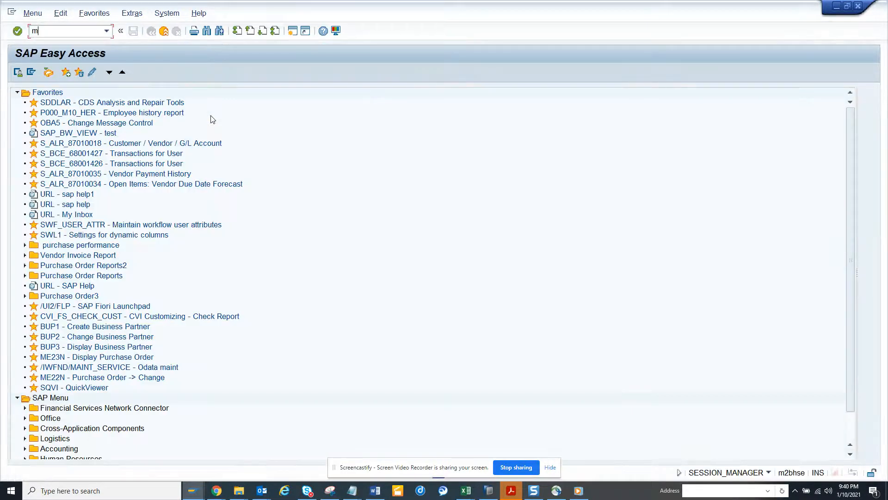
pyautogui.write('igo')
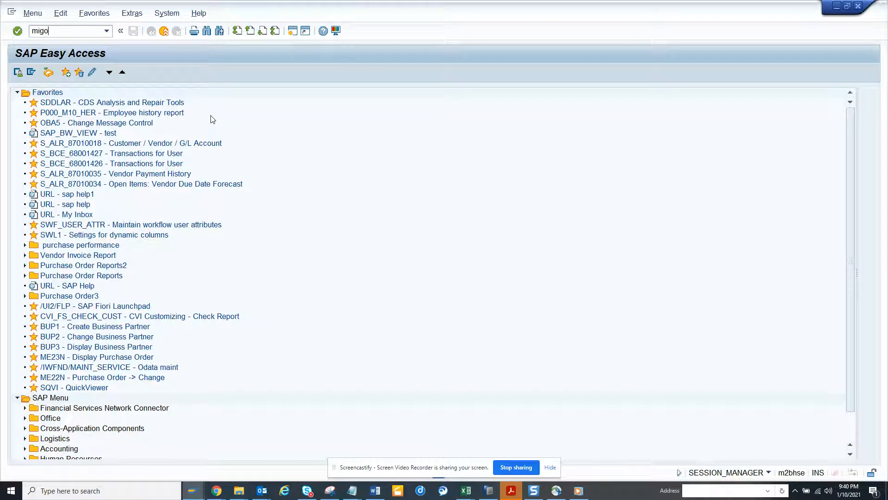
pyautogui.press('Enter')
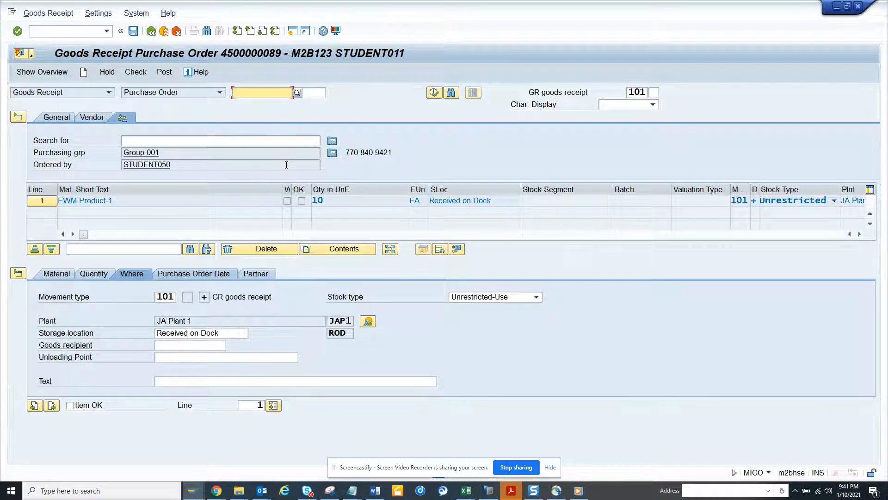
# Enter delivery note TEST and quantity 3 EA, mark Item OK, and try posting
pyautogui.click(56, 117)
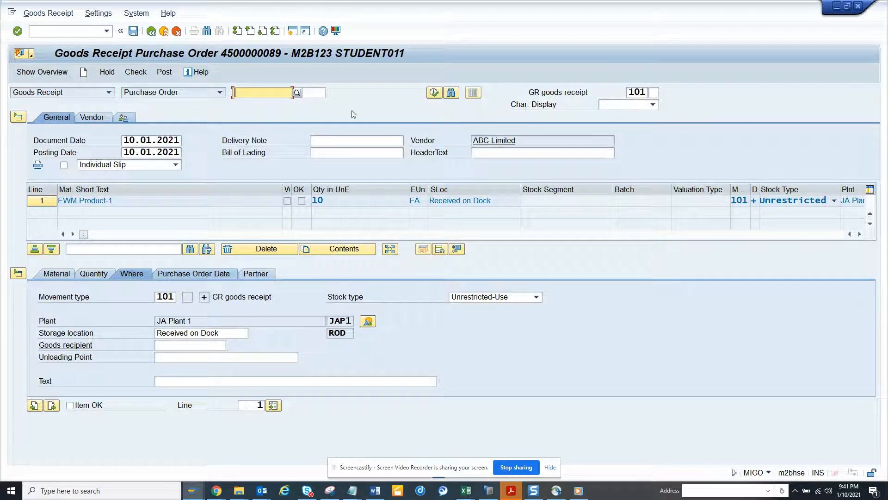
pyautogui.write('test')
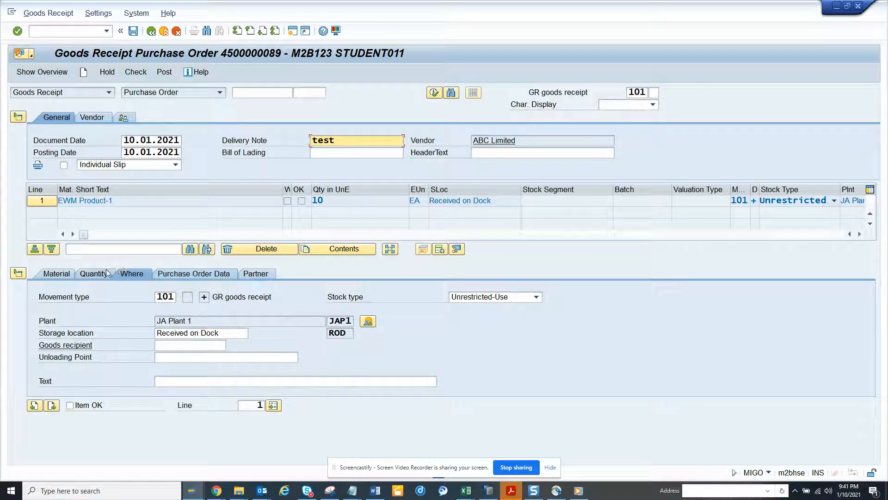
pyautogui.click(93, 273)
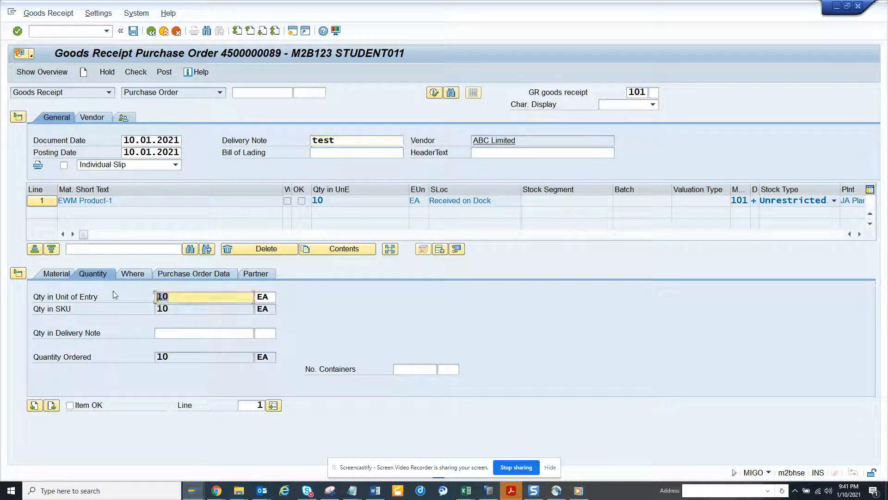
pyautogui.write('3')
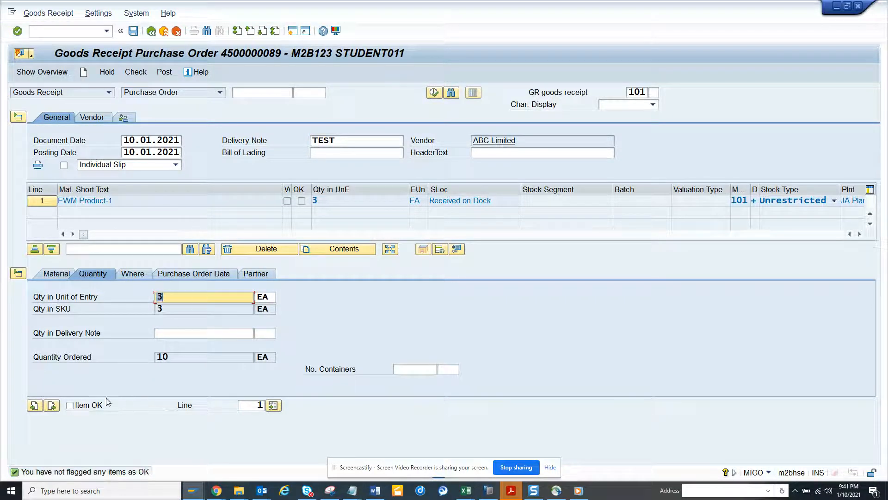
pyautogui.click(70, 404)
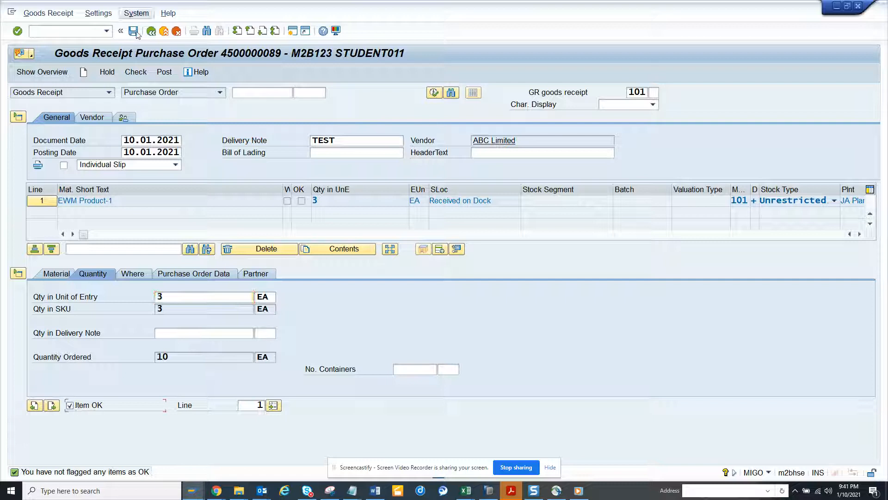
pyautogui.click(134, 31)
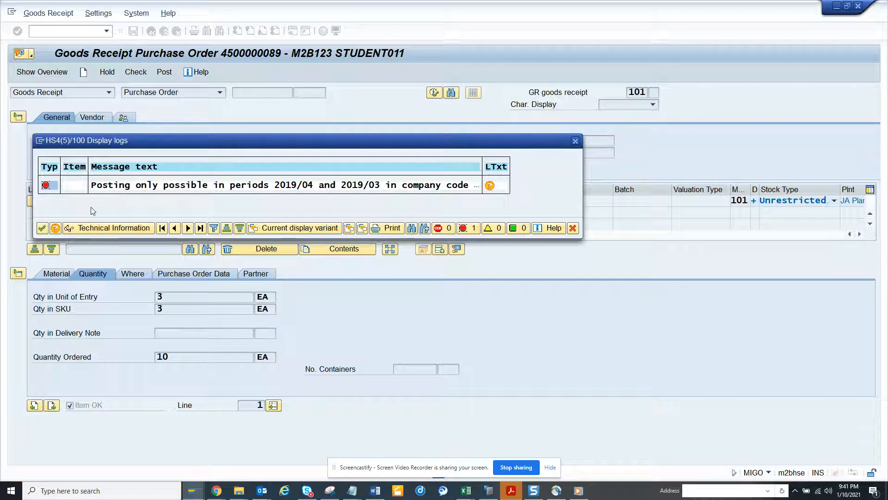
# Close the posting error log and set the posting date to 10.01.2014
pyautogui.click(574, 141)
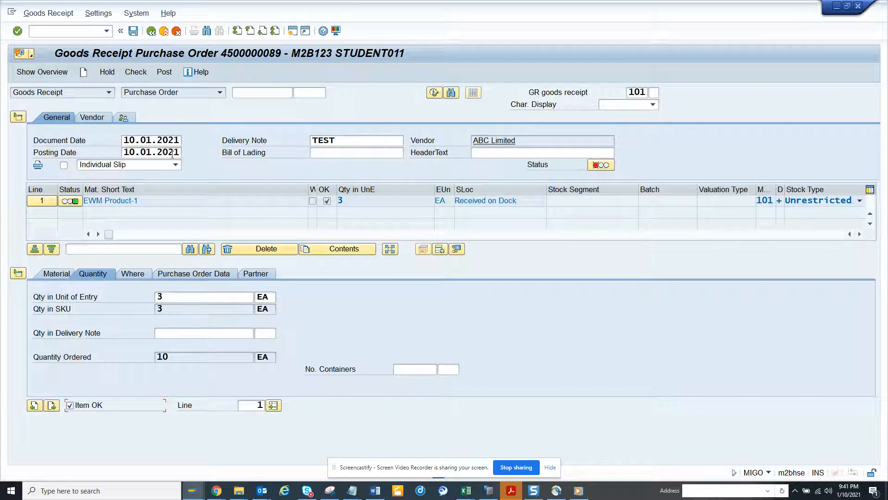
pyautogui.click(151, 152)
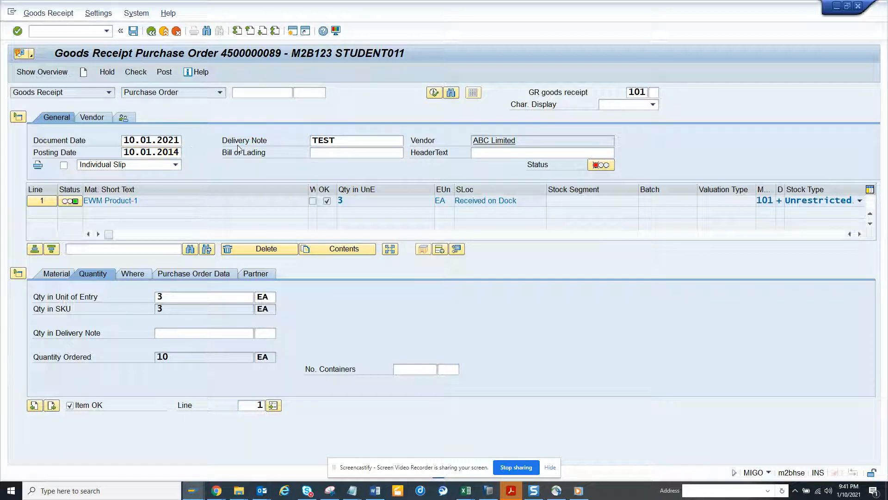
pyautogui.click(164, 72)
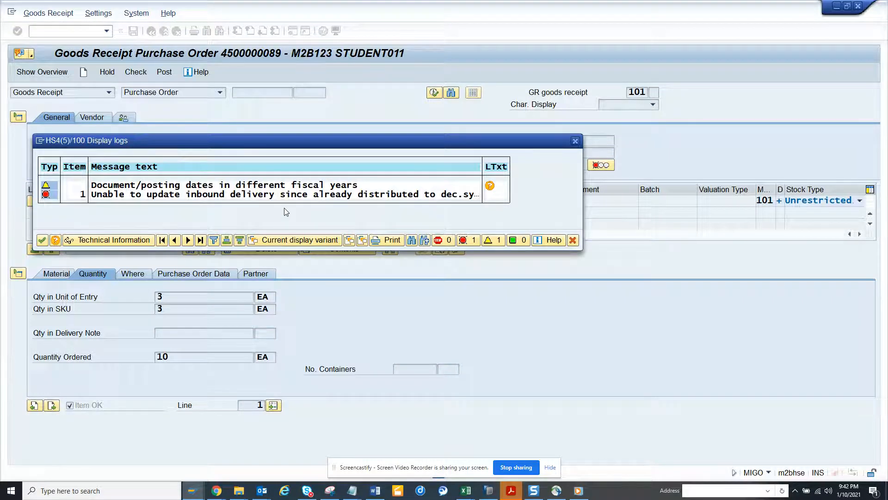
pyautogui.moveTo(575, 141)
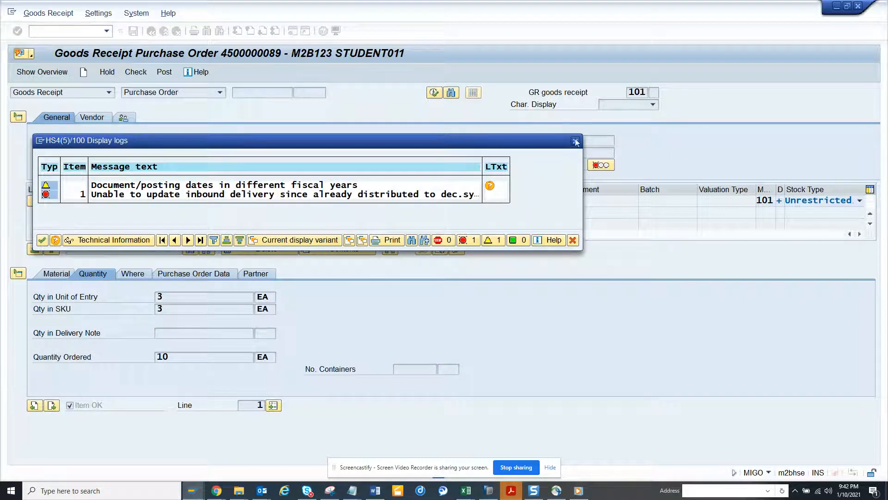
# Close the fiscal-year error log, leaving the goods receipt unposted
pyautogui.click(575, 141)
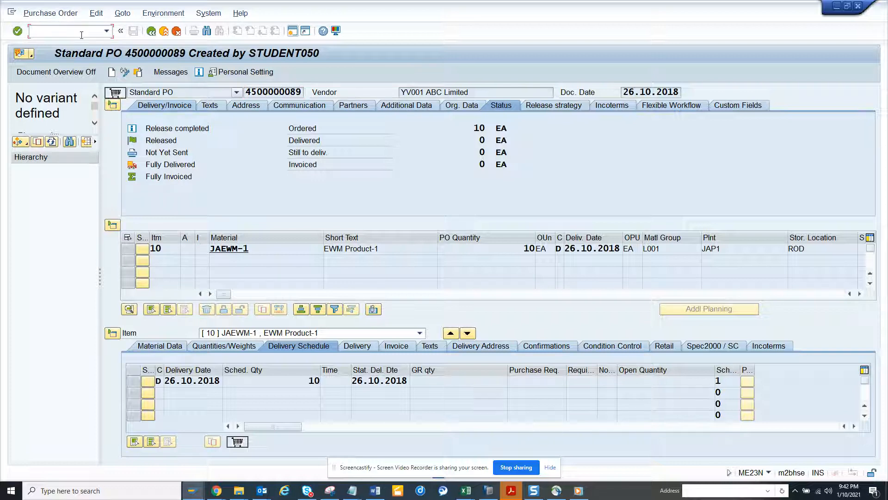
# Start the SE16 Data Browser with table name EKBE
pyautogui.write('/nse1')
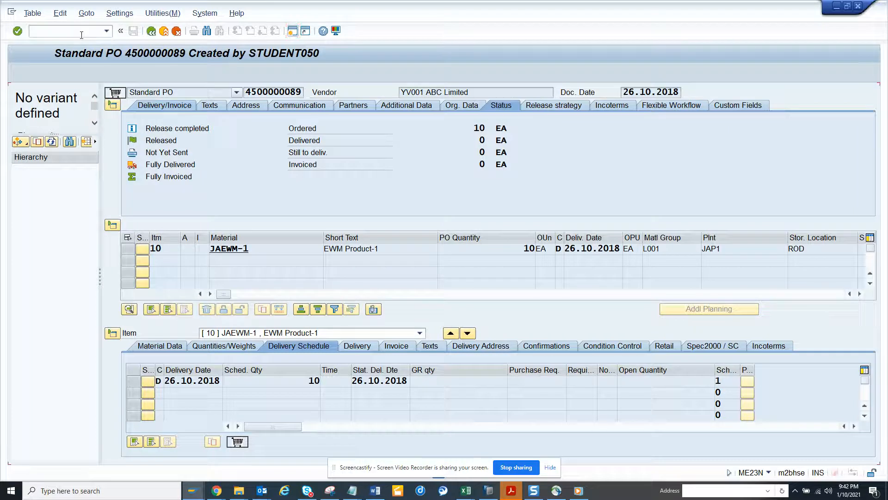
pyautogui.write('ekb')
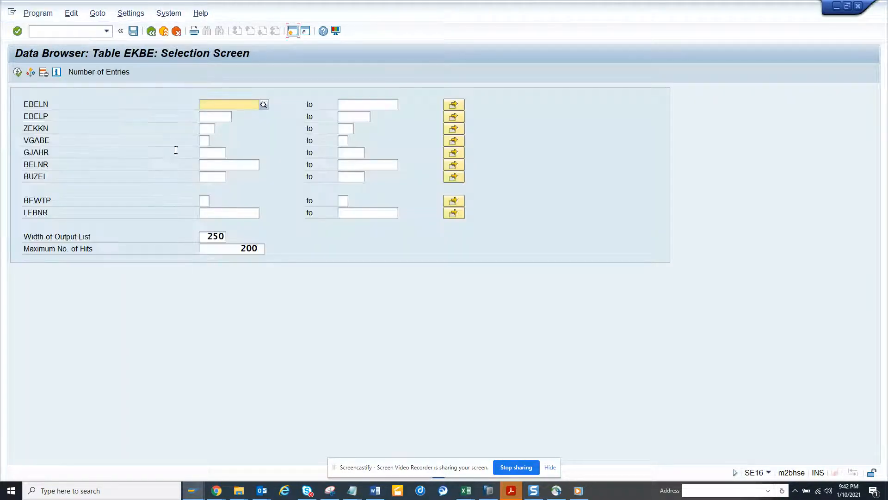
pyautogui.click(205, 139)
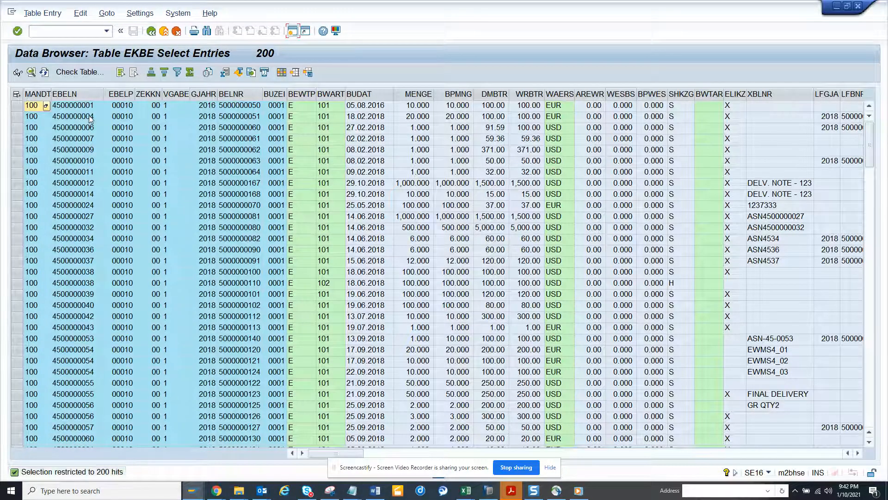
pyautogui.click(72, 105)
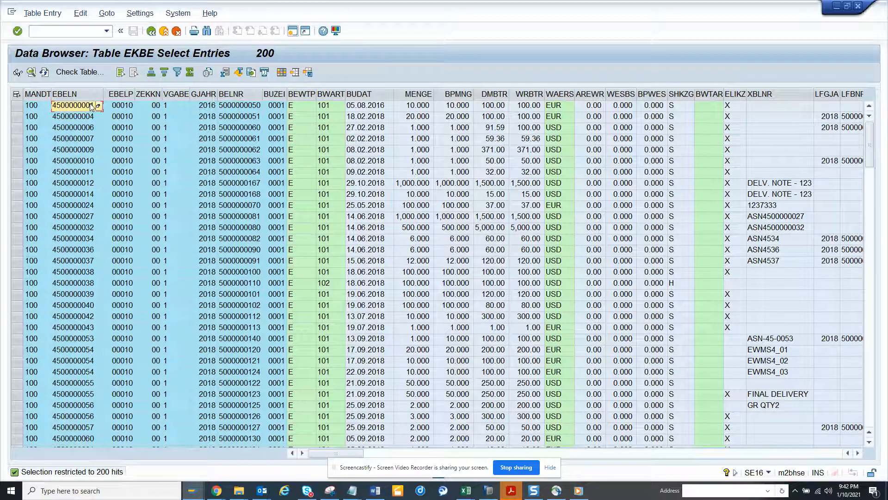
pyautogui.press('alt+tab')
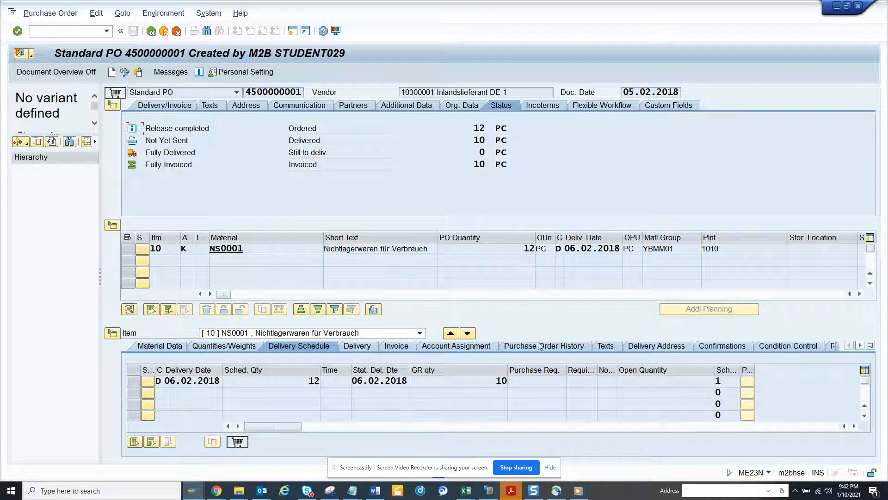
pyautogui.click(543, 346)
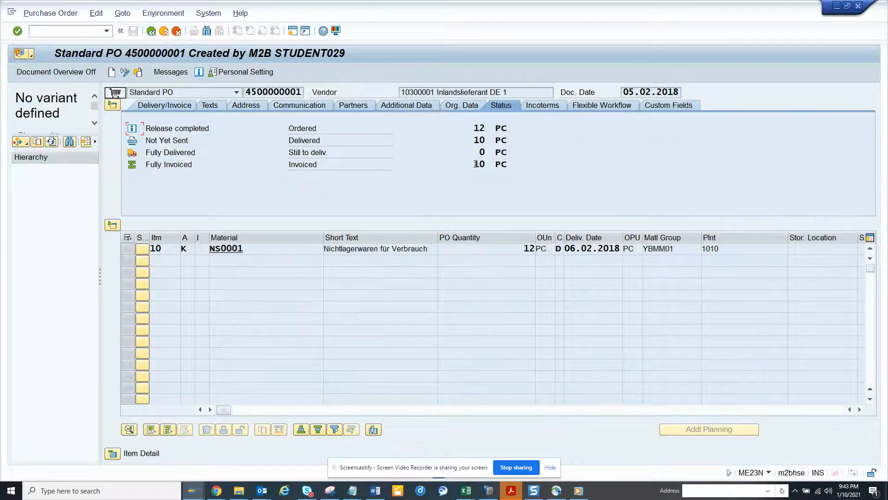
pyautogui.click(478, 165)
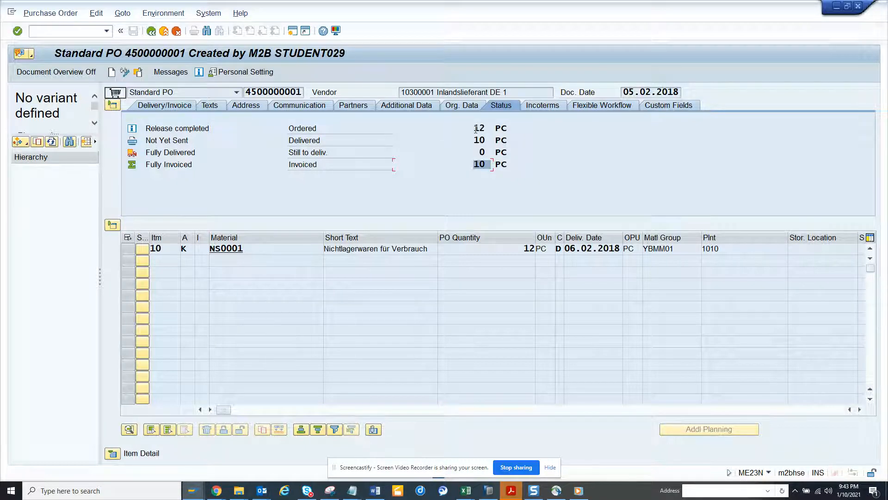
pyautogui.moveTo(478, 140)
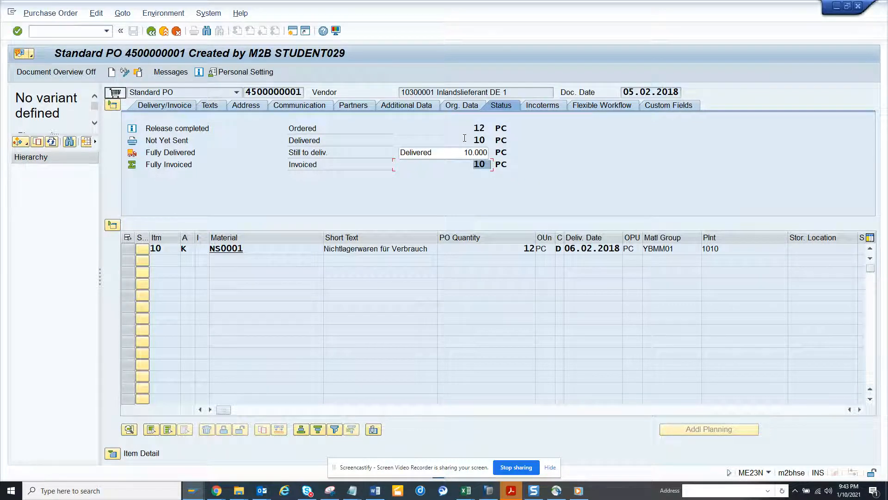